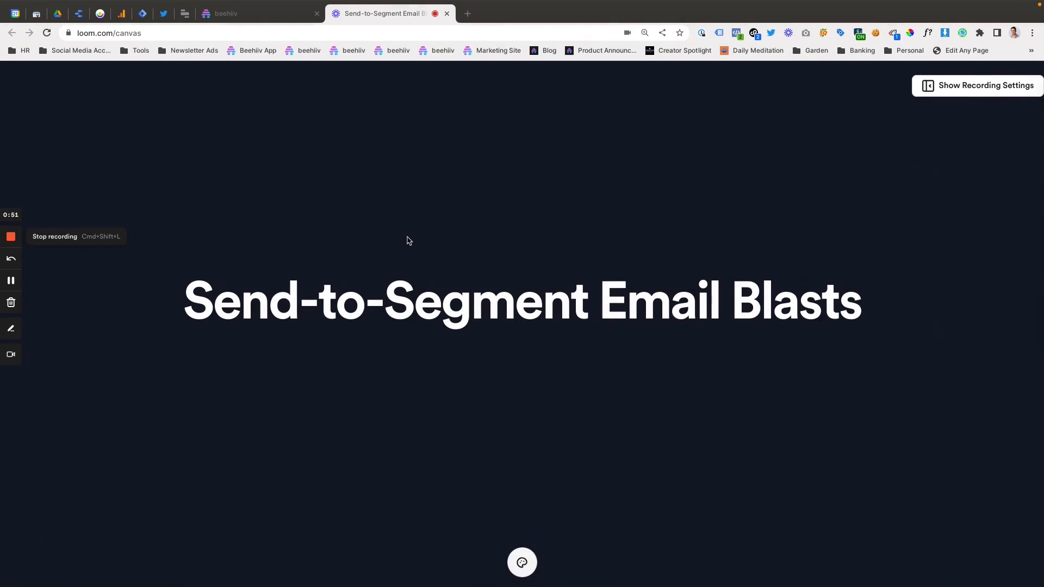
Step: Switch from the Loom title screen to The Turn's beehiiv dashboard overview
click(256, 13)
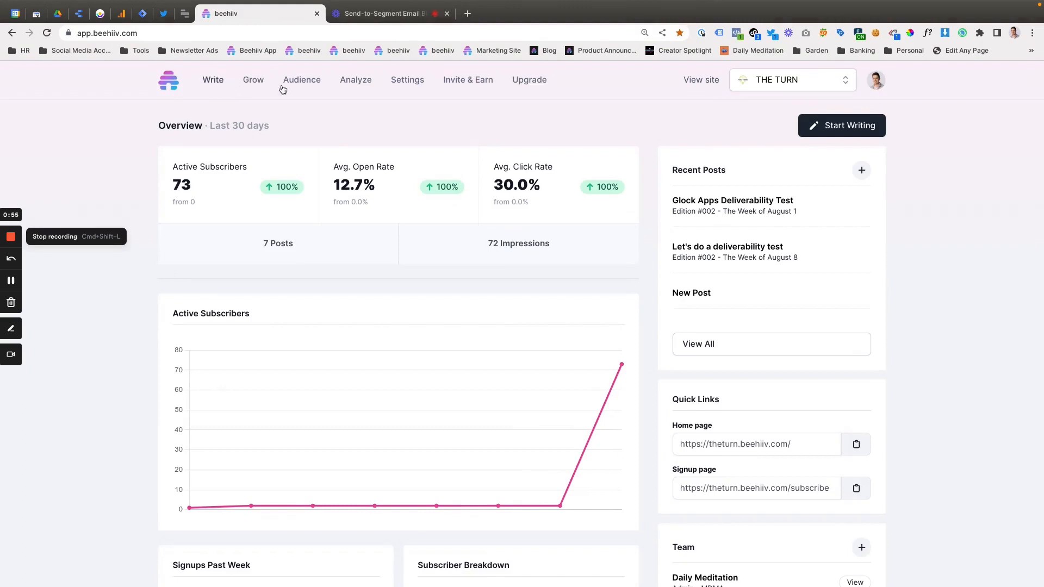
Step: Open the Imported Users segment from Audience, check its conditions, then view its empty Blasts tab
click(301, 80)
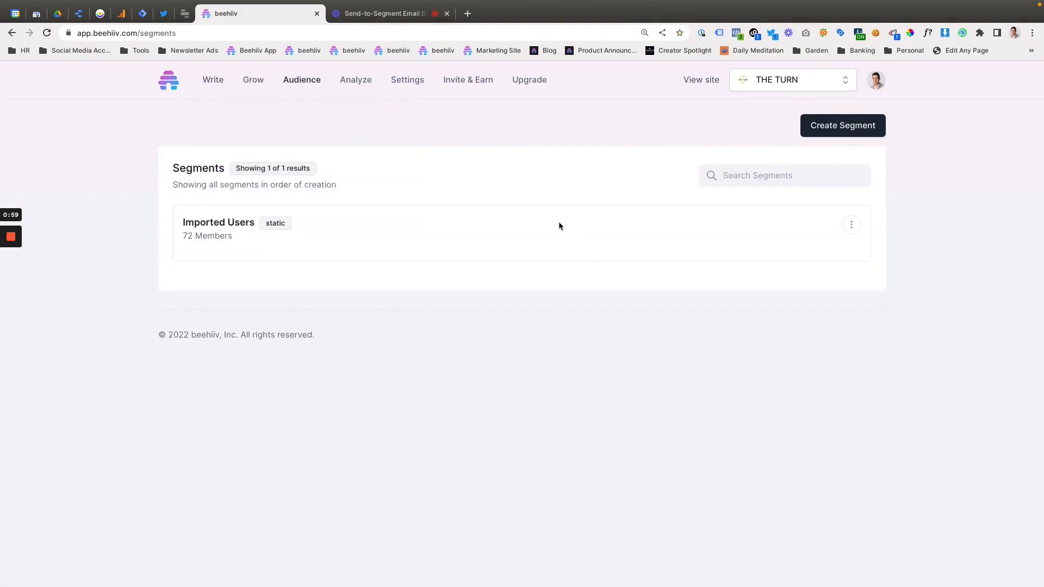
mouse_move(887, 216)
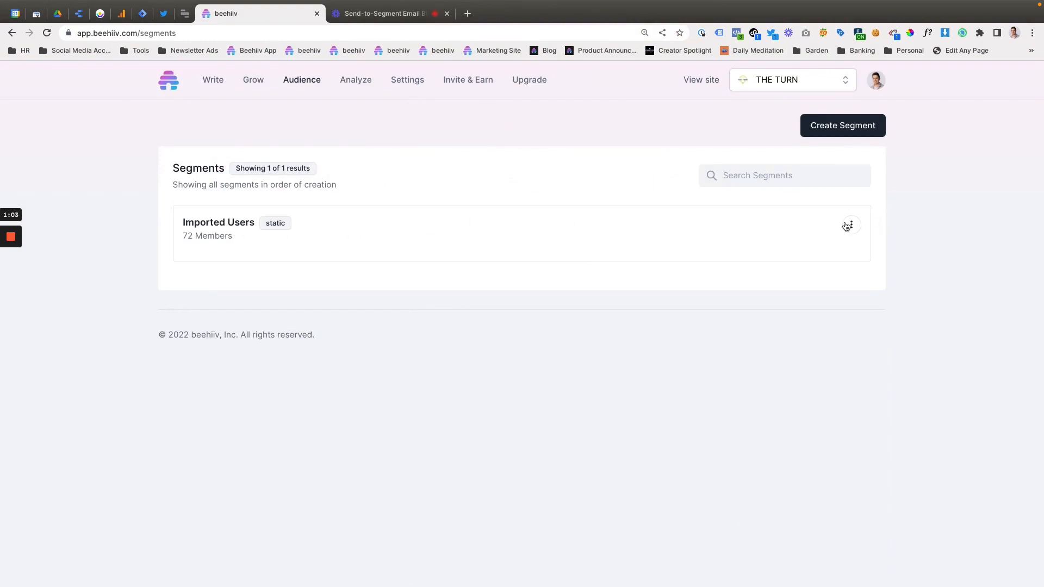
click(850, 224)
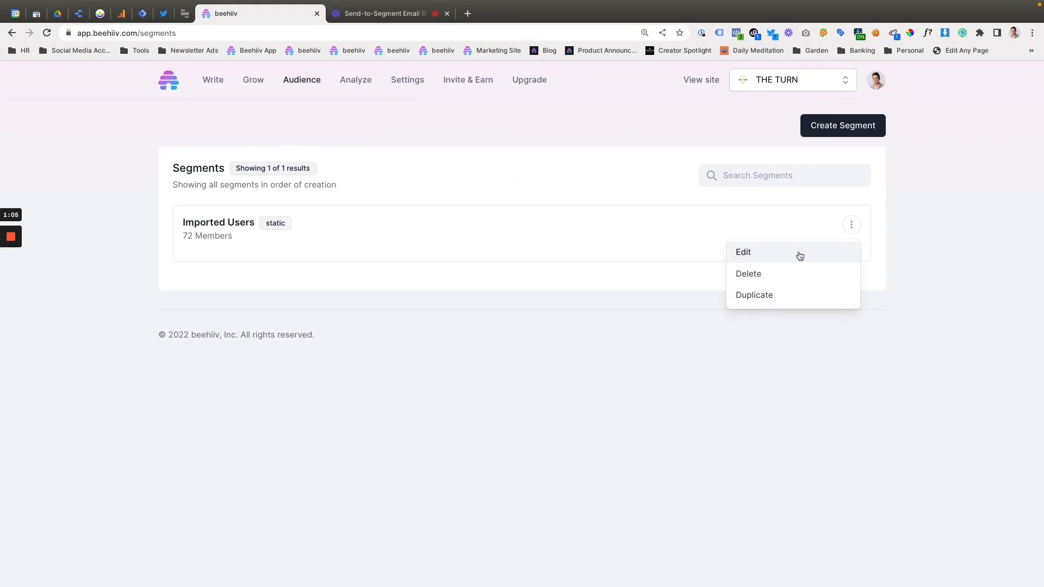
click(260, 240)
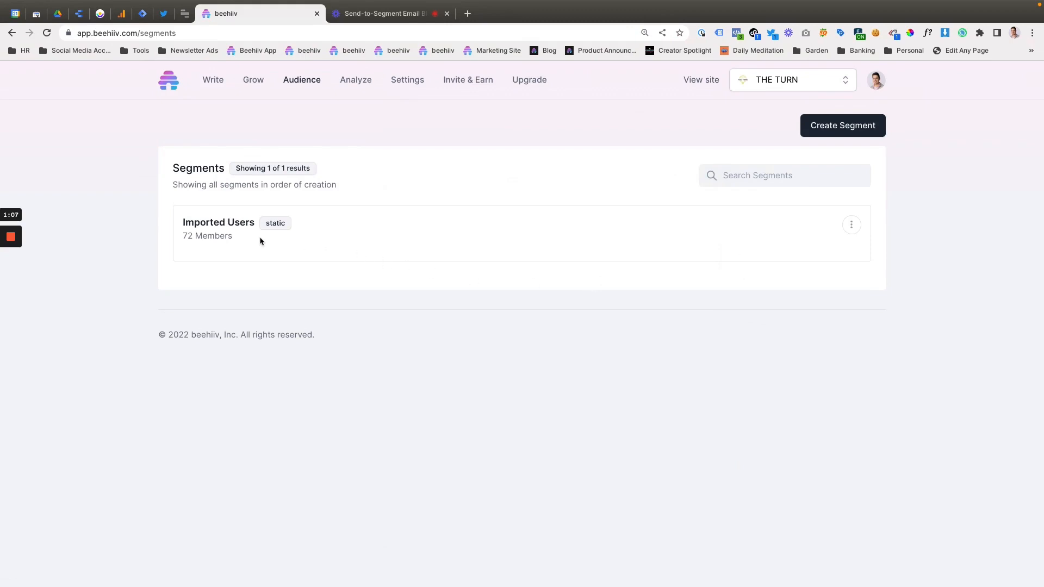
click(217, 223)
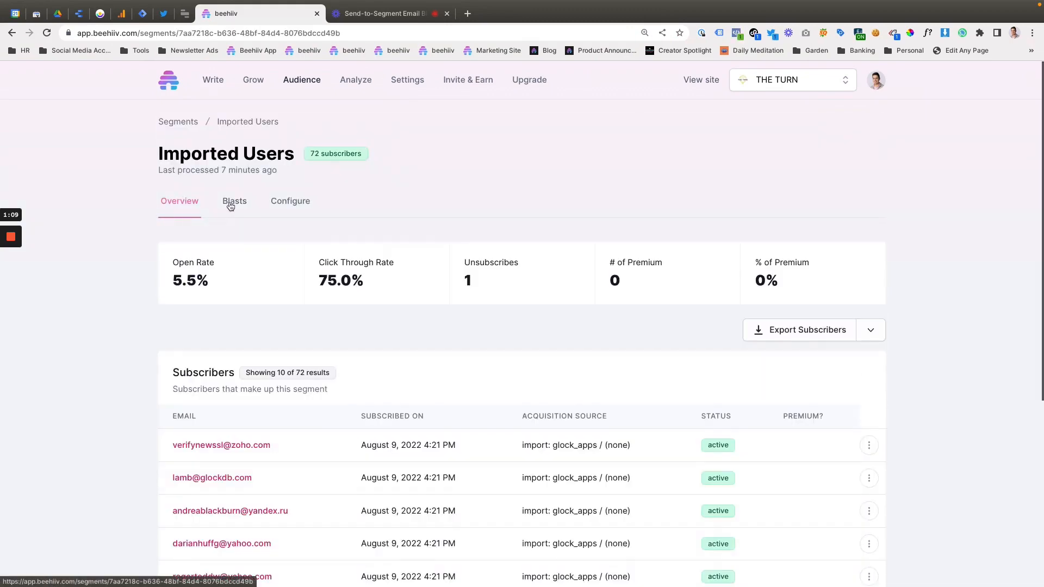
click(234, 200)
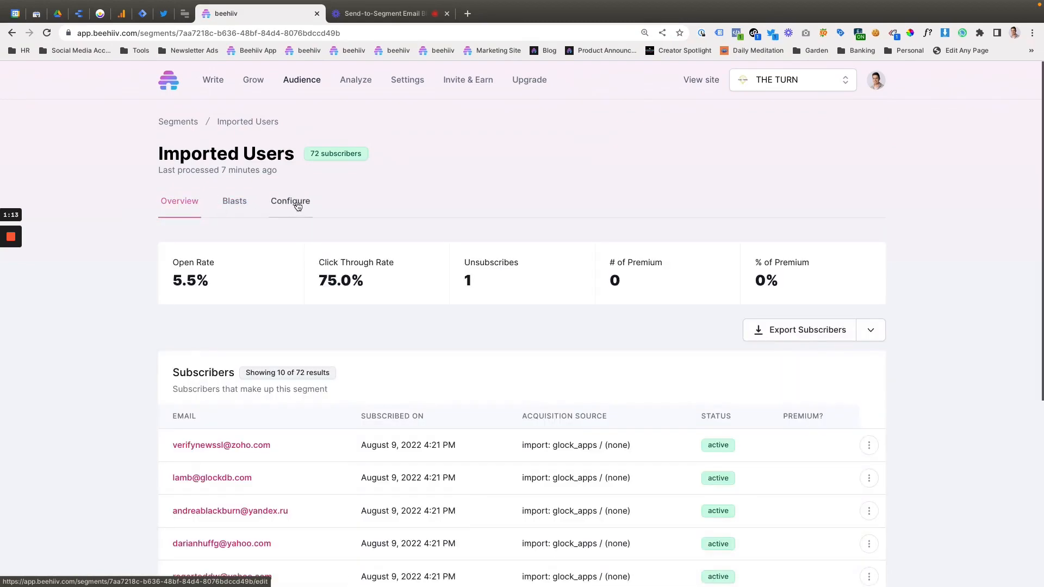
click(290, 201)
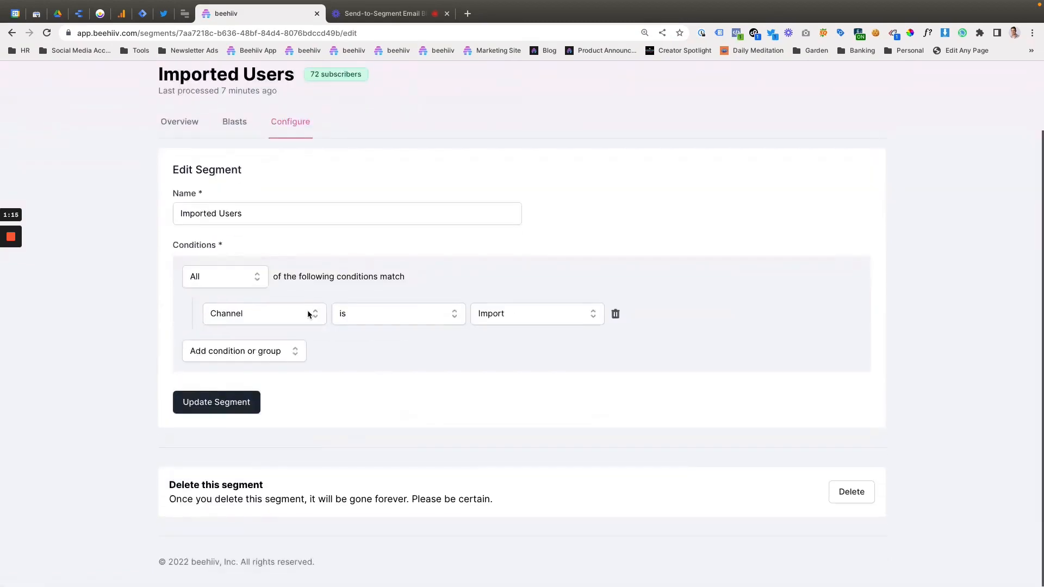
click(234, 122)
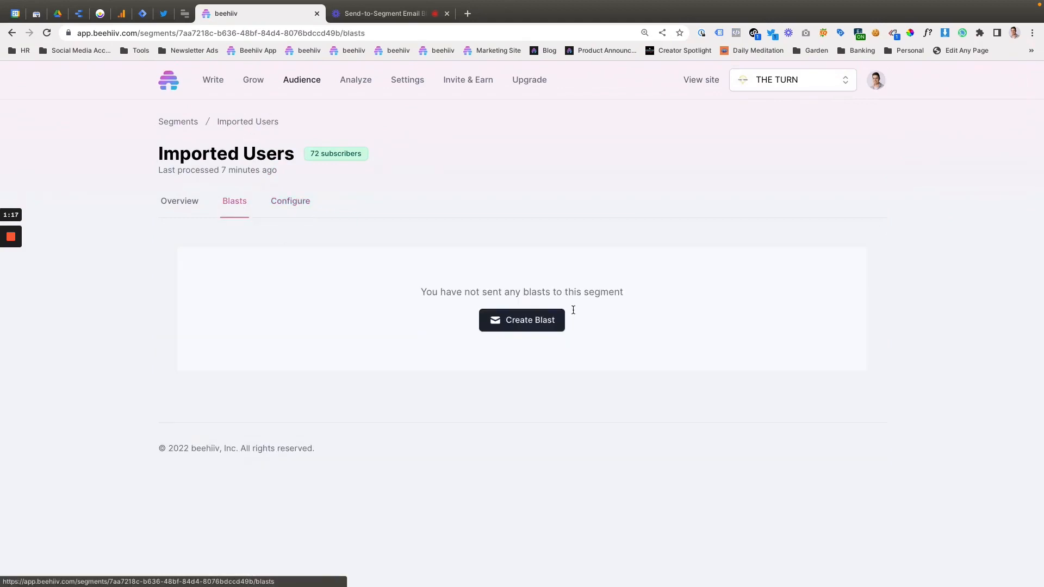
Step: Create a blast with subject 'This is a test' and preview text 'A test blast for segments'
click(521, 319)
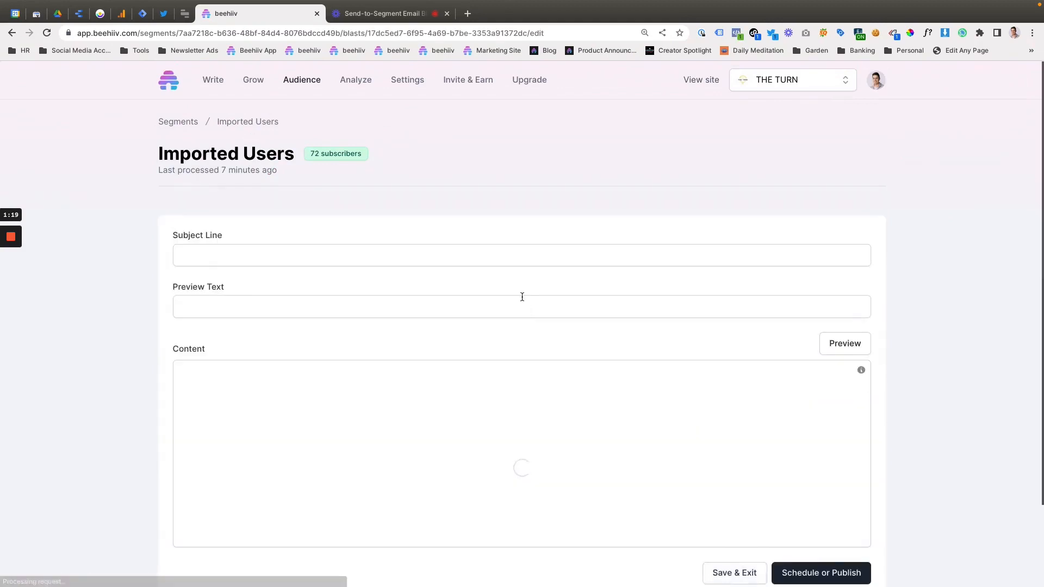
text(TH)
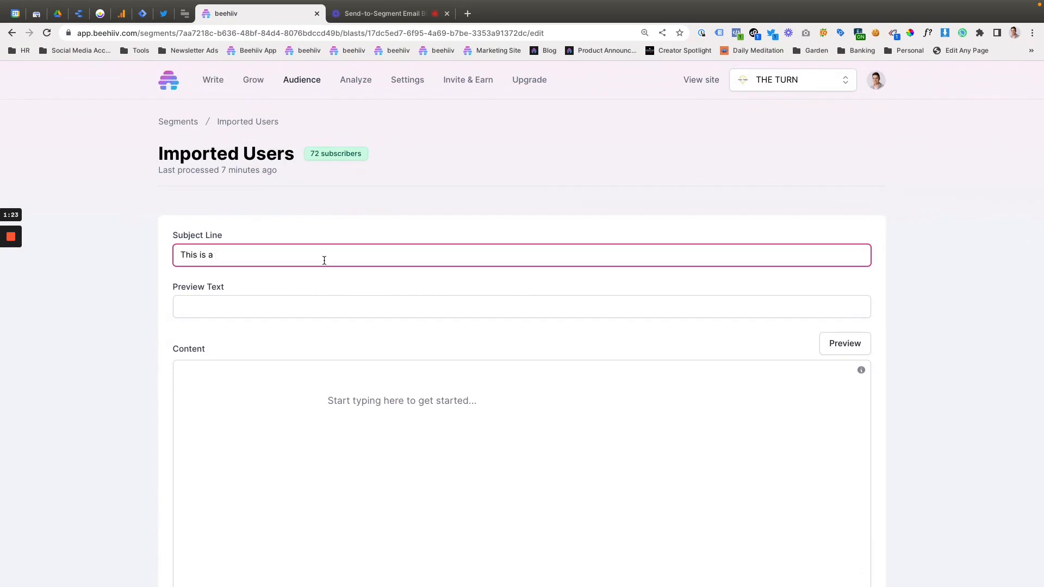
text(A test blast fo)
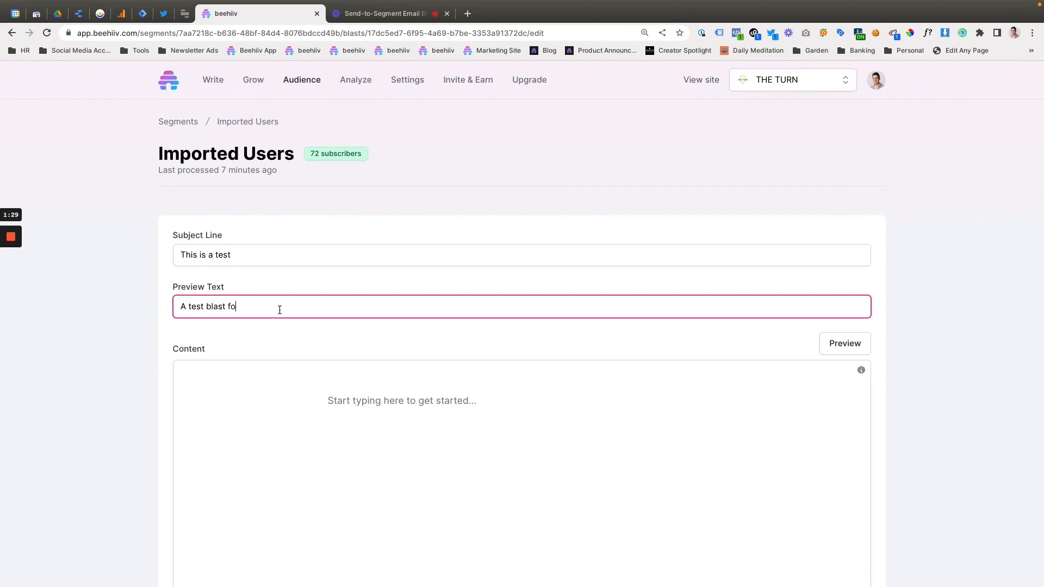
text(r segments)
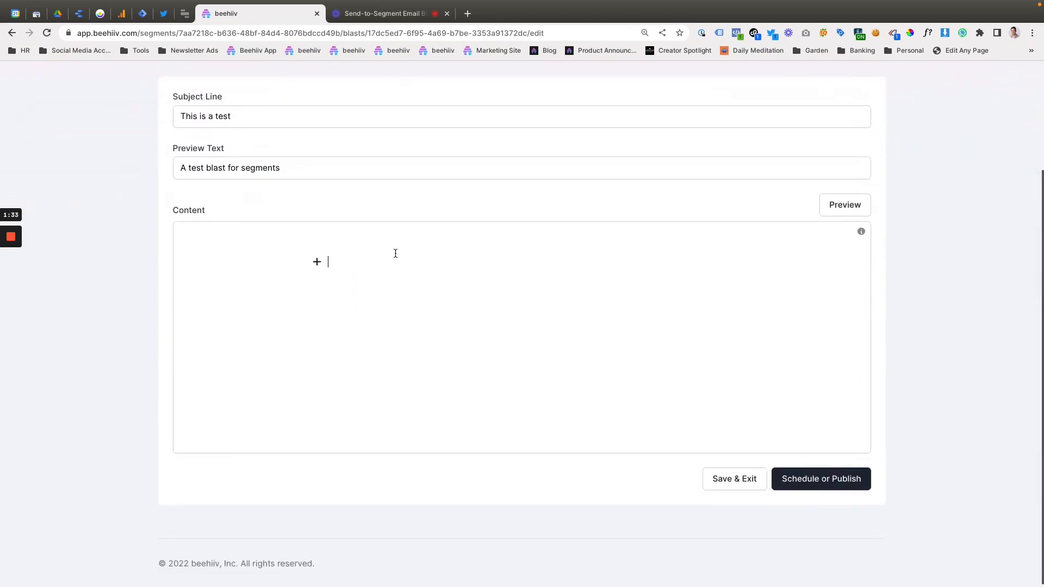
Step: Write the heading 'This is a header' and the plain text line 'This is body test'
click(317, 261)
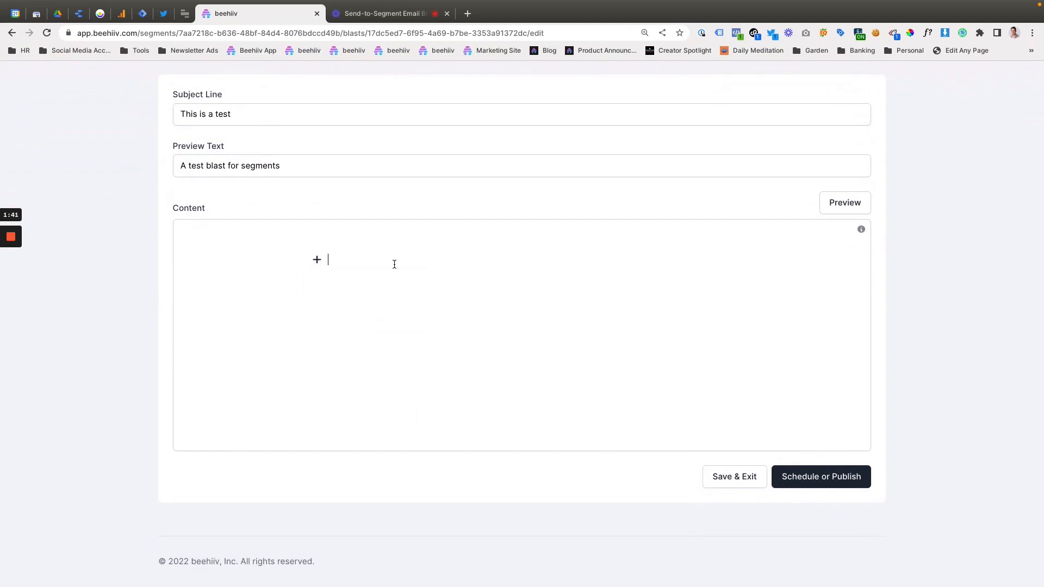
text(This is a header)
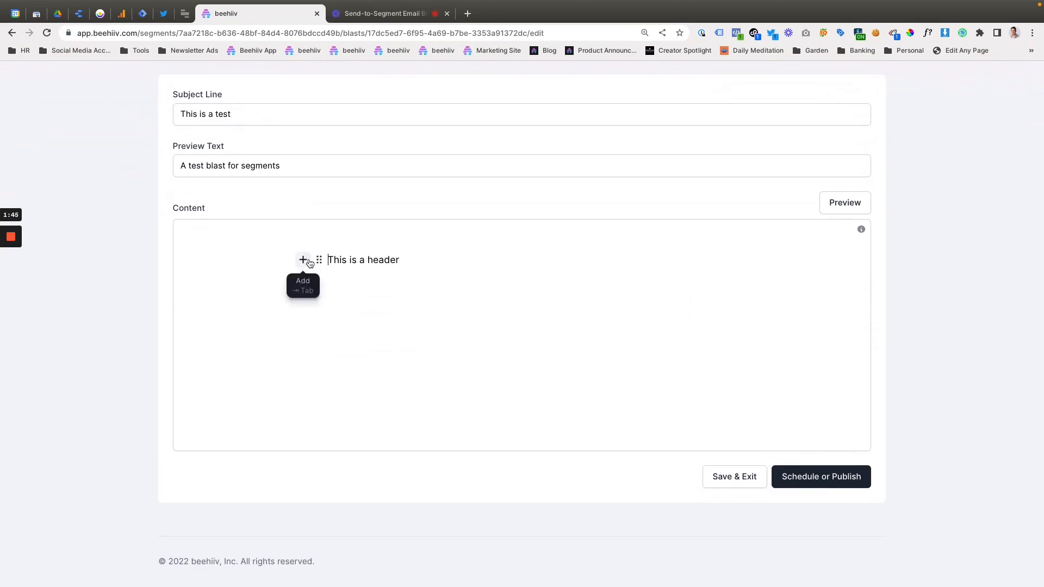
click(302, 259)
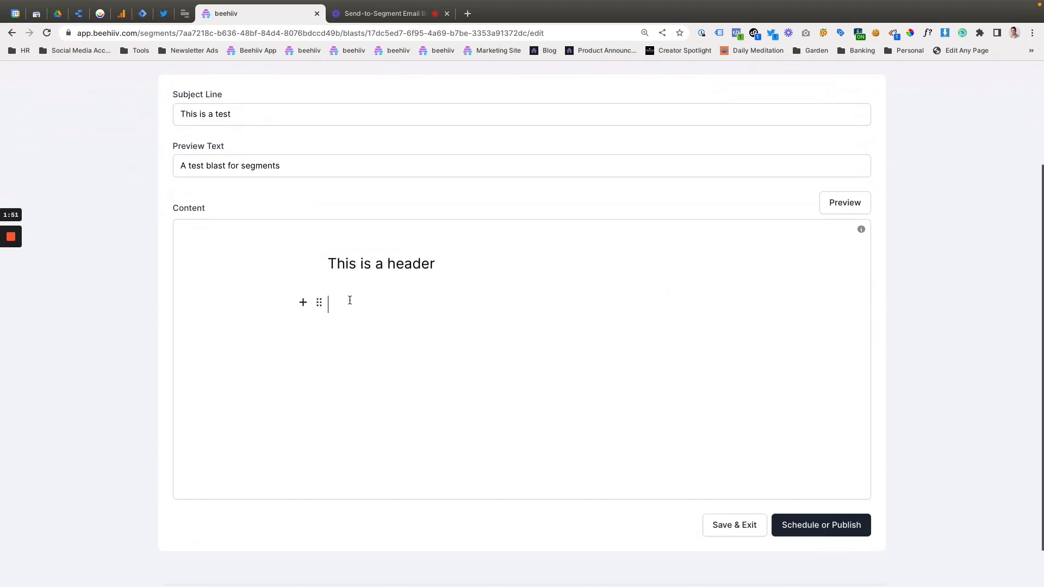
text(This is body test)
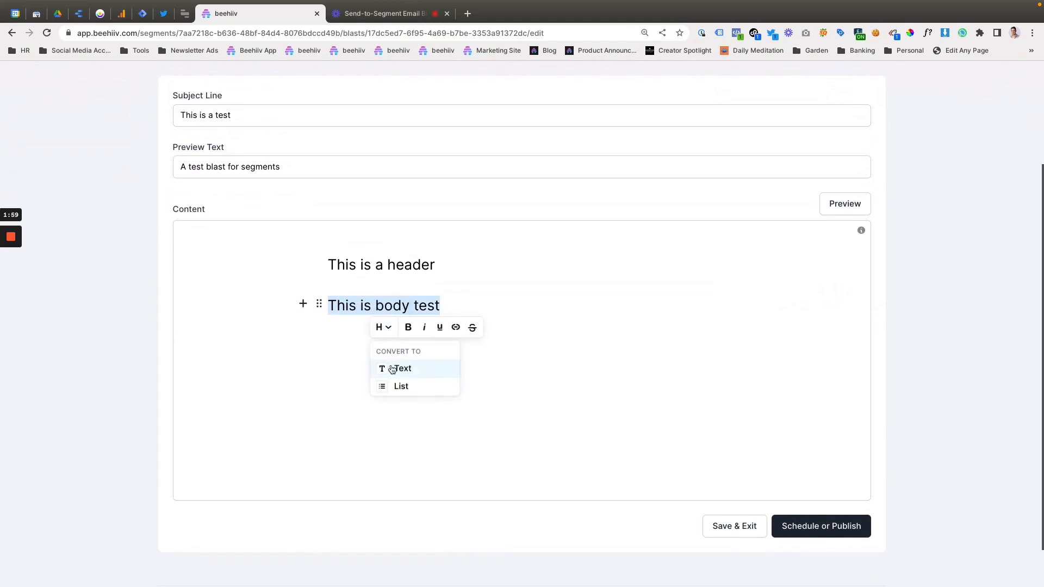
click(401, 367)
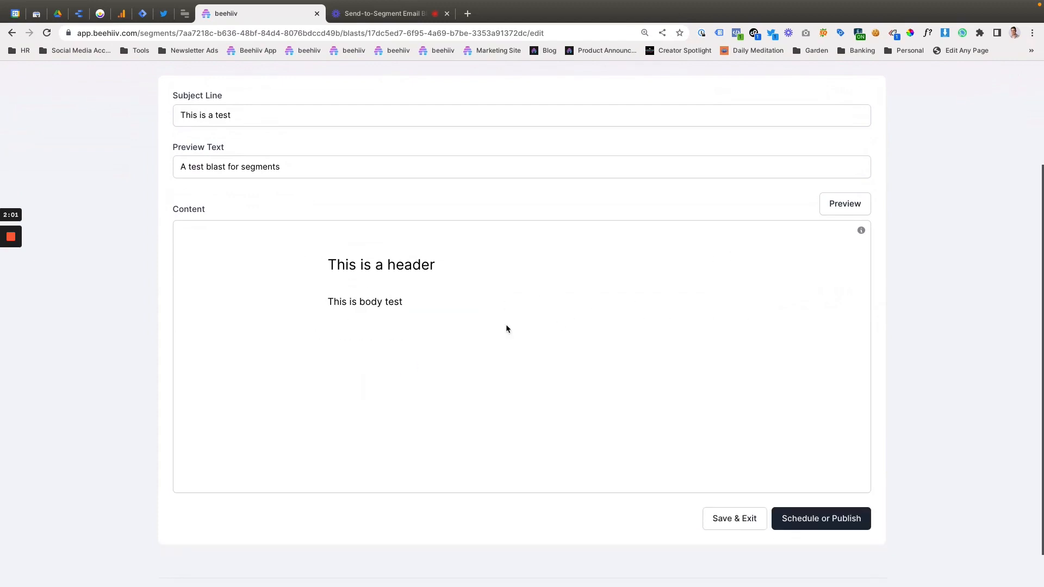
Step: Preview the blast email at desktop and phone widths, then close the preview
click(844, 204)
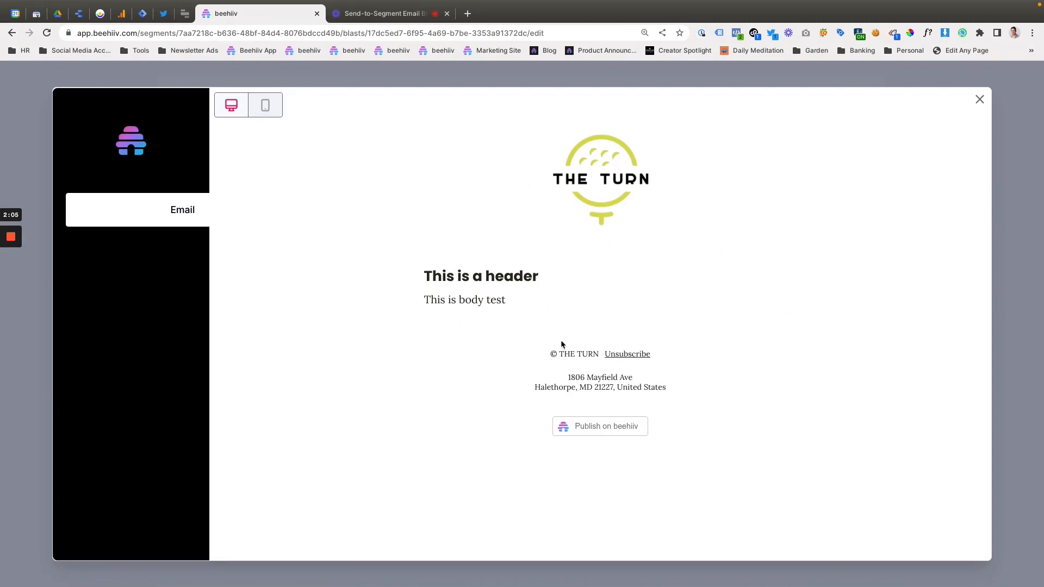
click(265, 105)
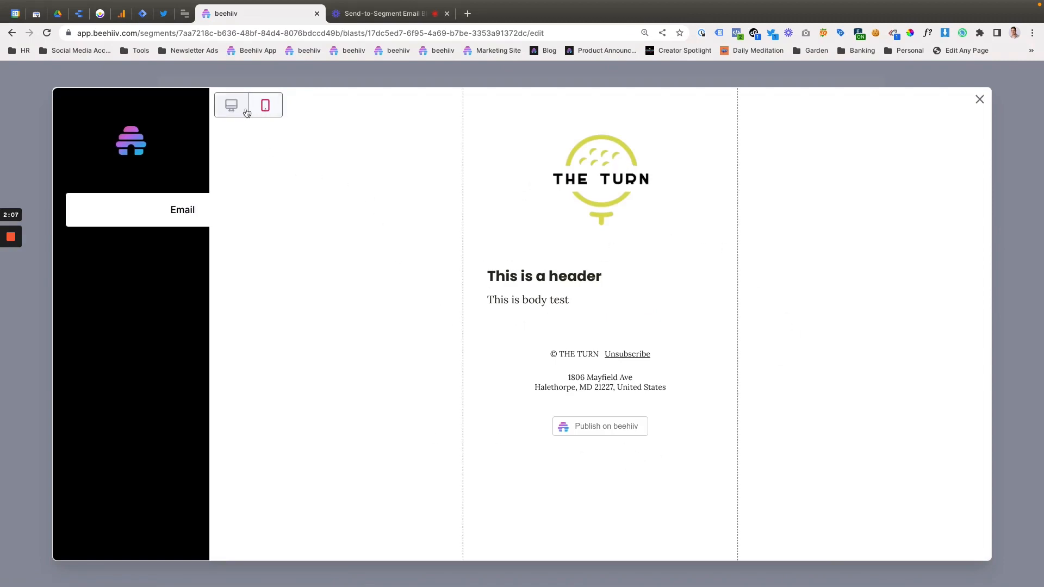
mouse_move(282, 118)
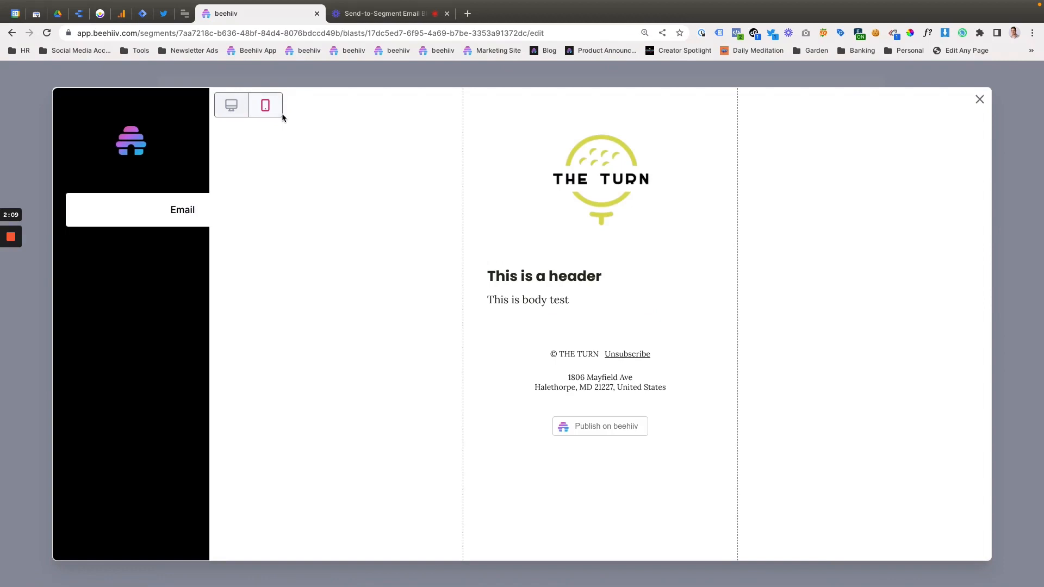
mouse_move(974, 100)
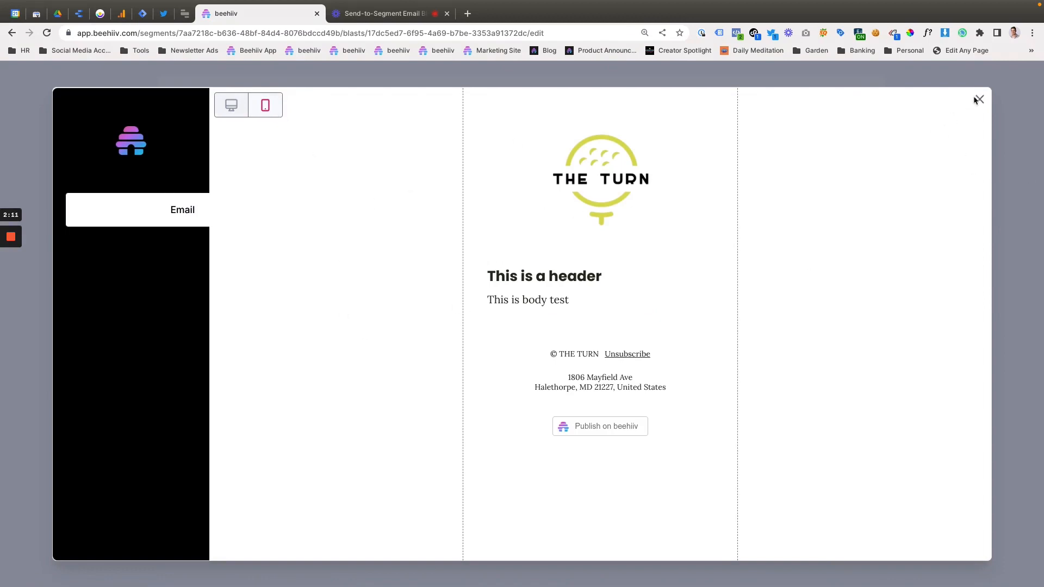
click(978, 99)
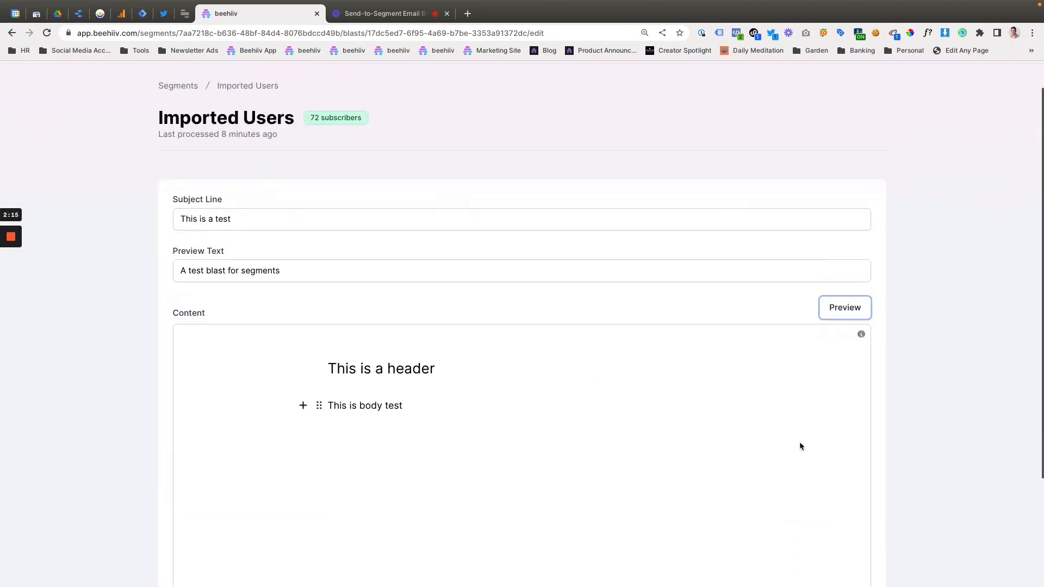
Step: Save the blast as a Not Scheduled draft, then reopen it via Edit in the Blasts list
scroll(down, 3)
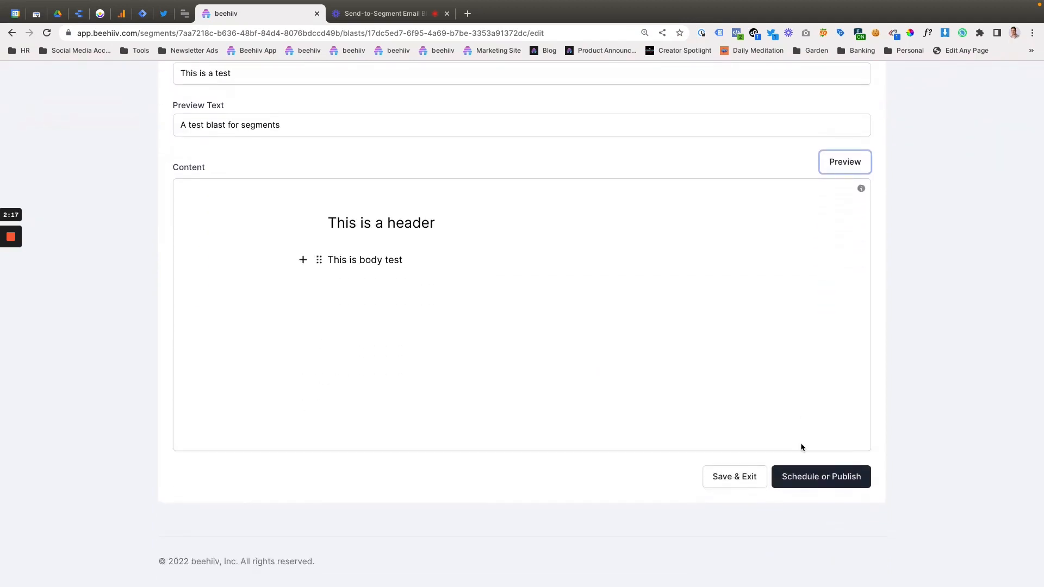
click(733, 477)
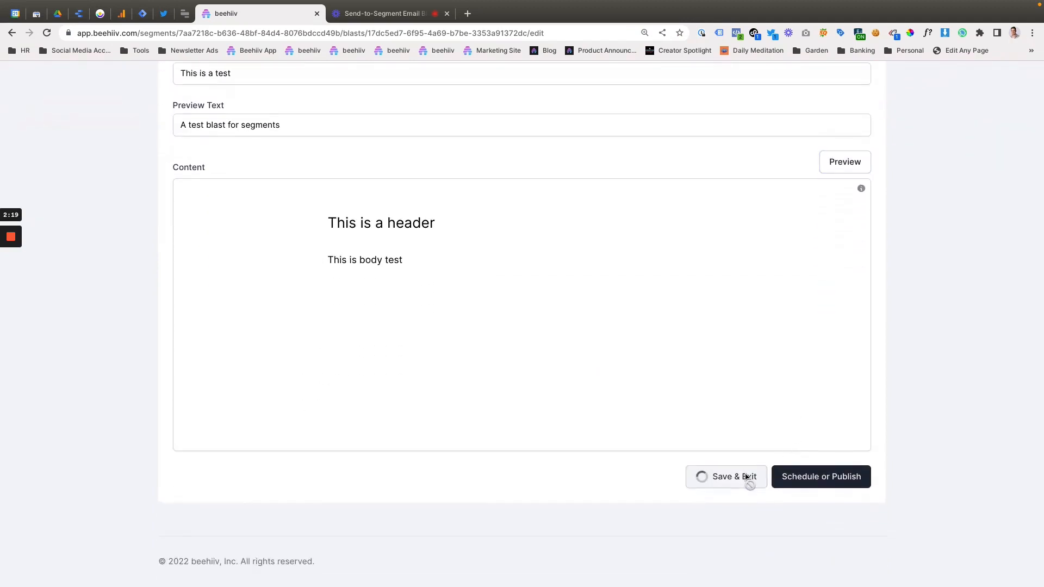
click(725, 476)
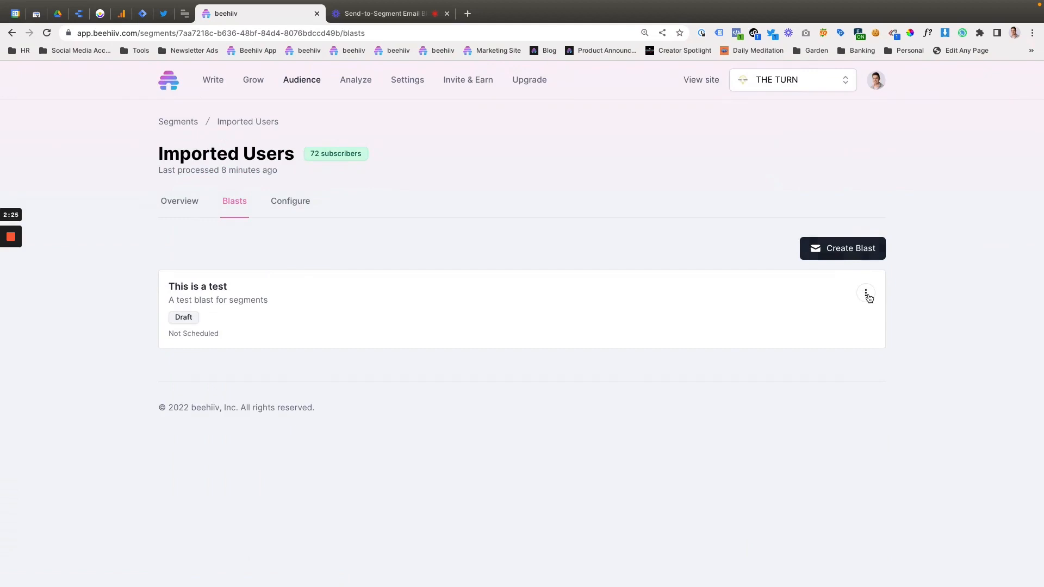
click(866, 293)
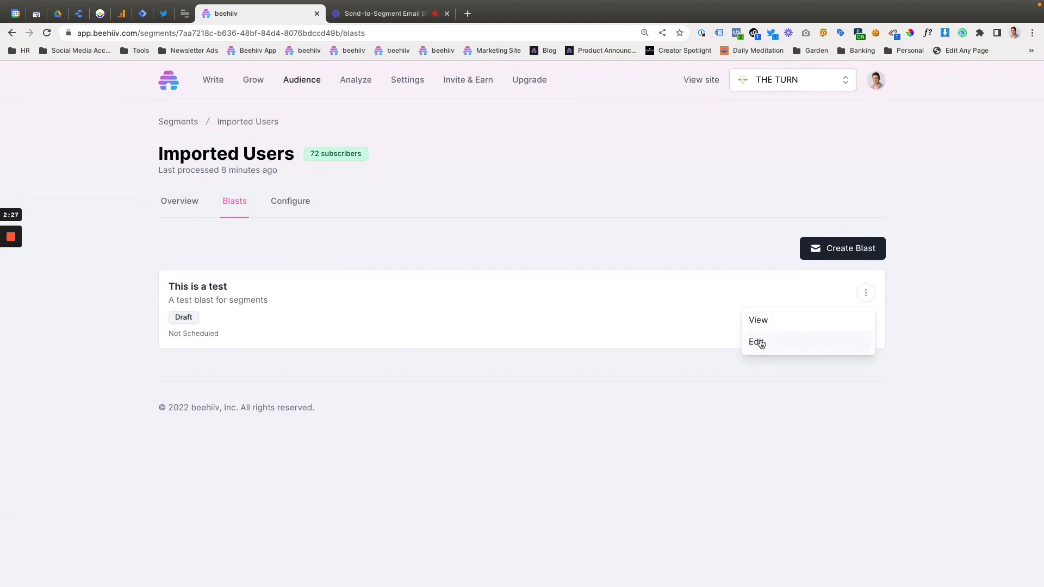
click(756, 342)
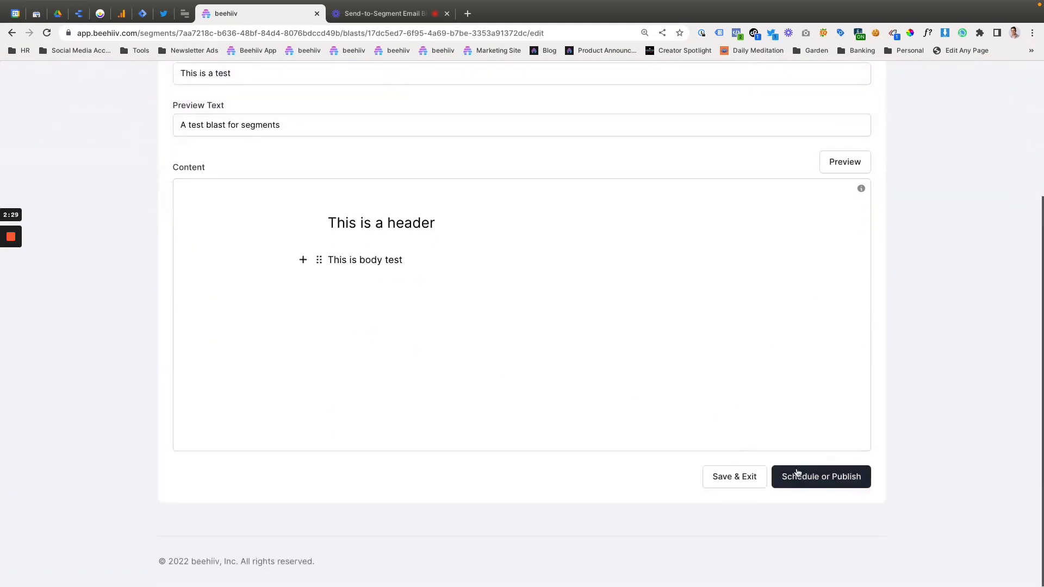
Step: Dismiss the date picker, then publish the 'This is a test' blast immediately
click(820, 476)
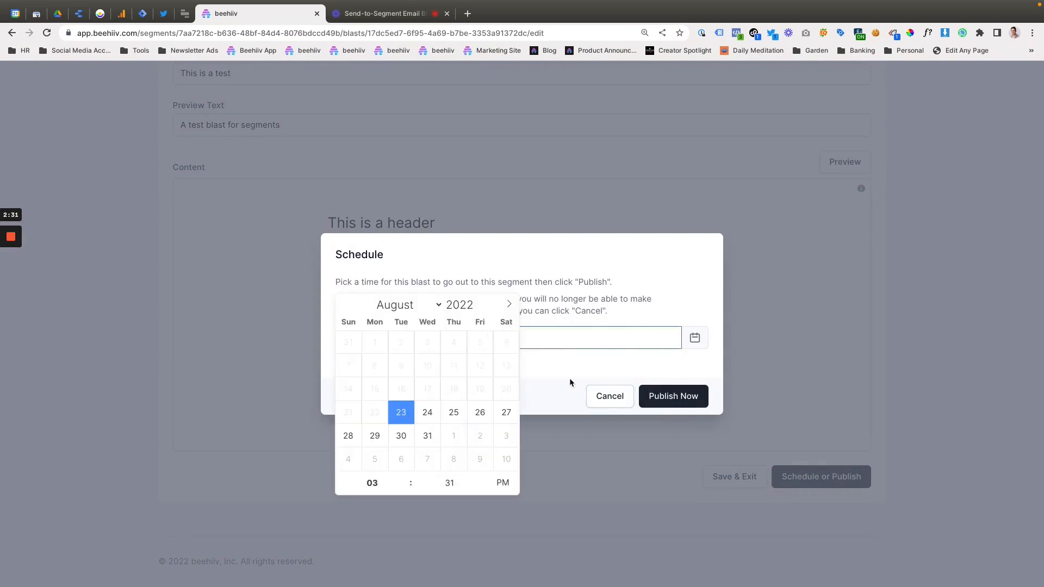
mouse_move(575, 369)
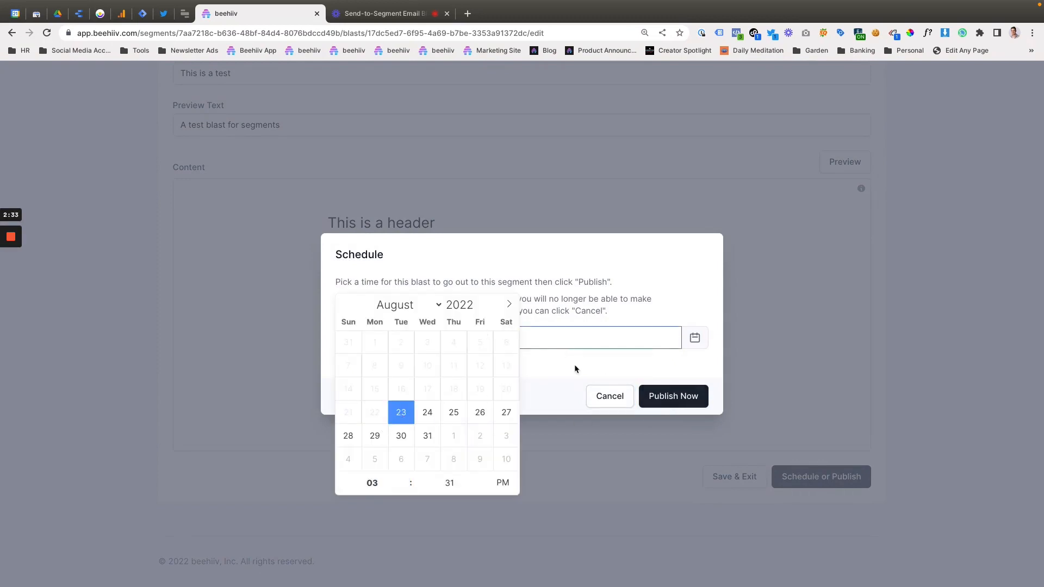
click(609, 397)
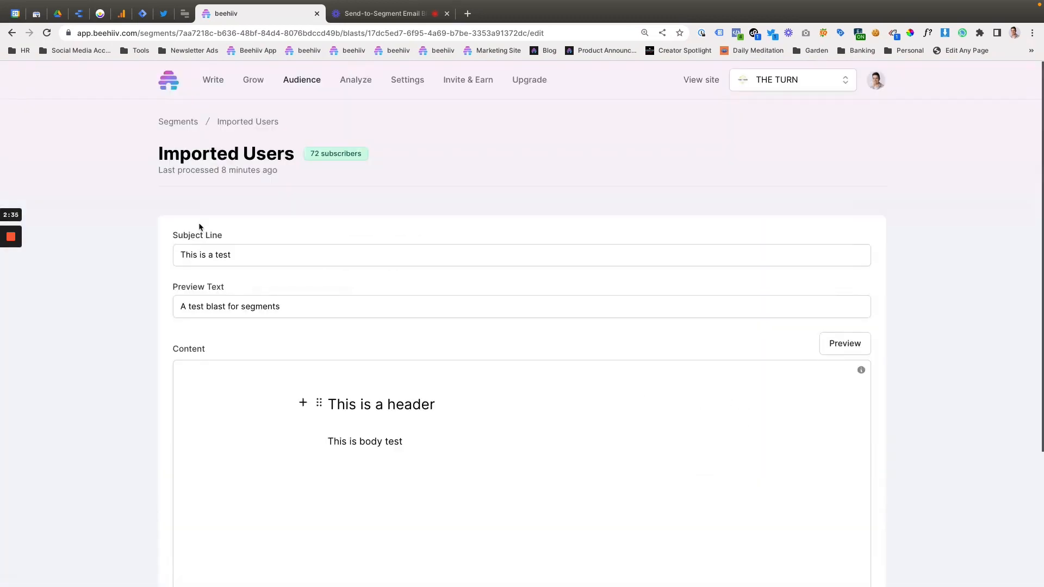
scroll(down, 3)
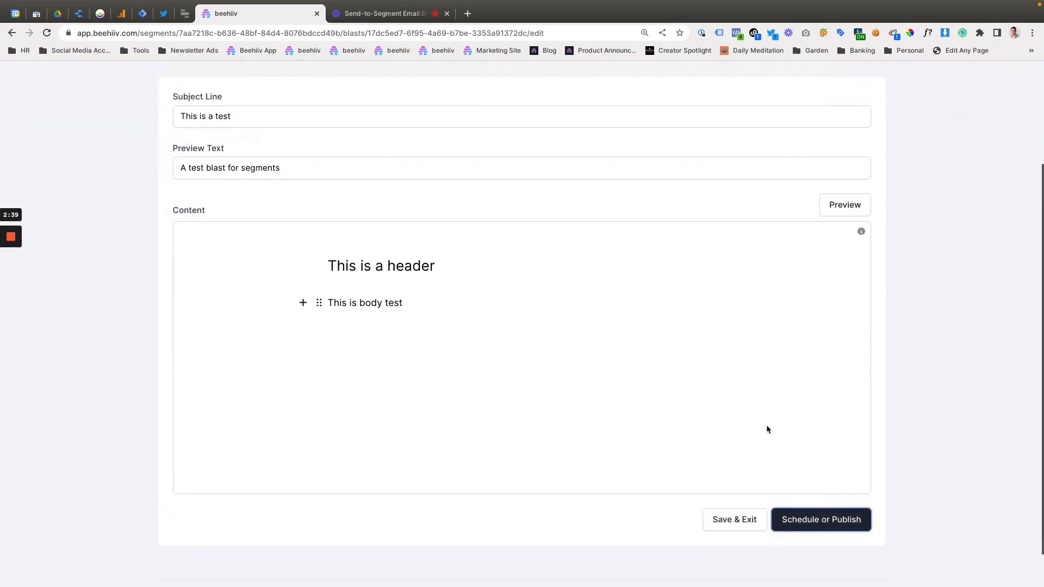
click(820, 520)
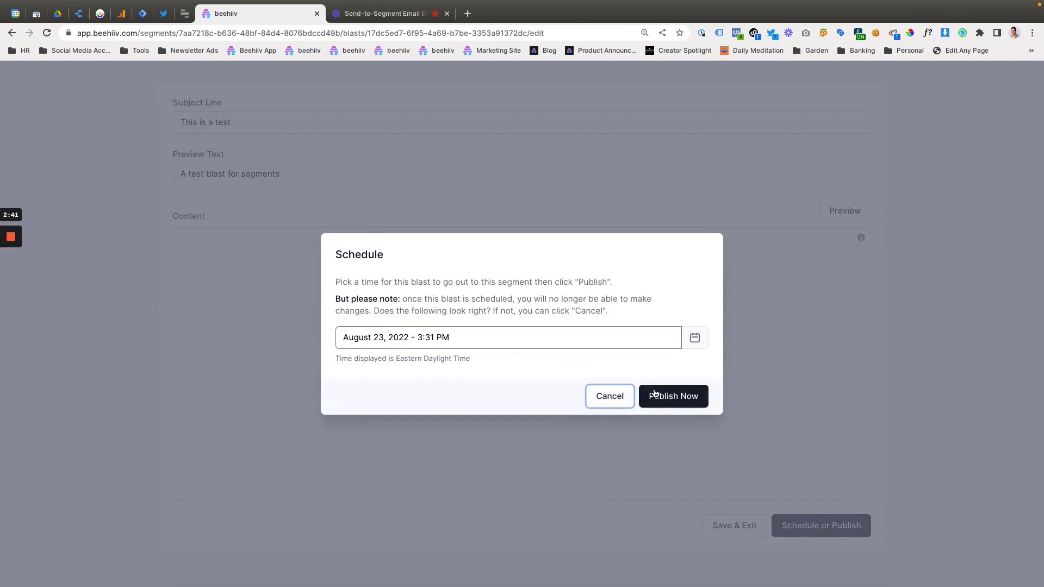
click(673, 396)
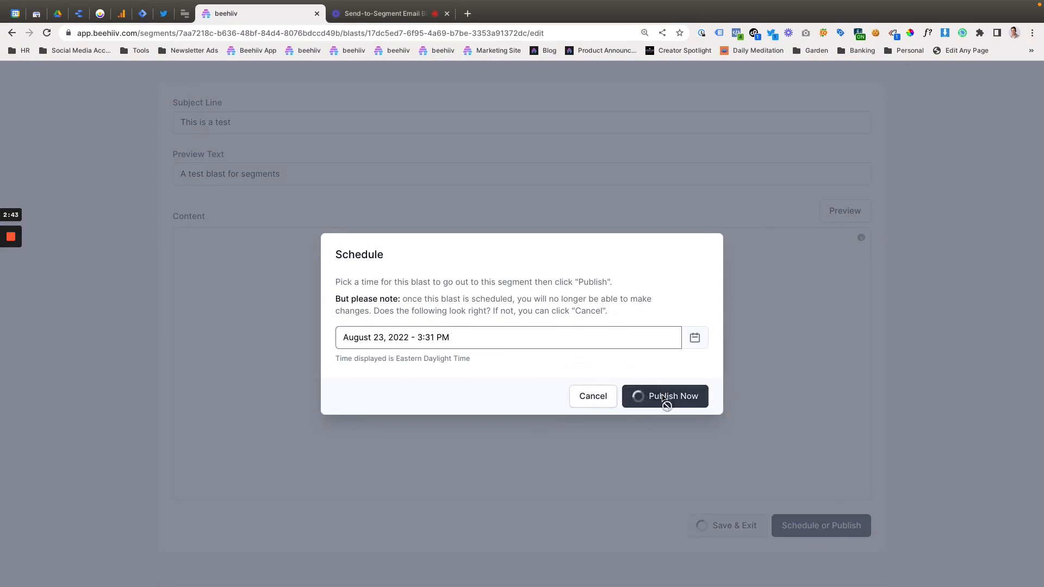
click(664, 395)
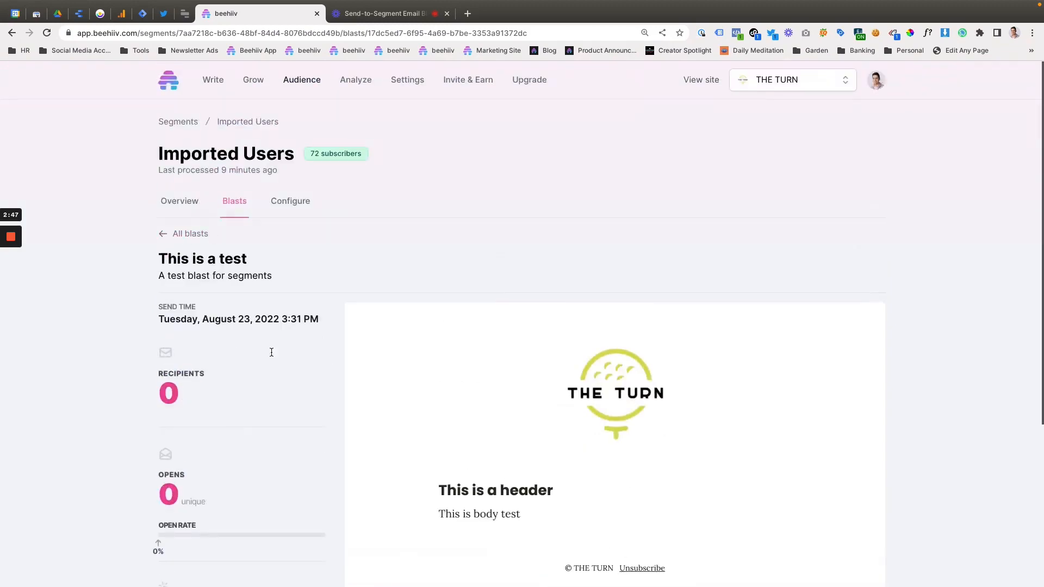
Step: Go back to All blasts and find 'This is a test' marked Sent
scroll(down, 3)
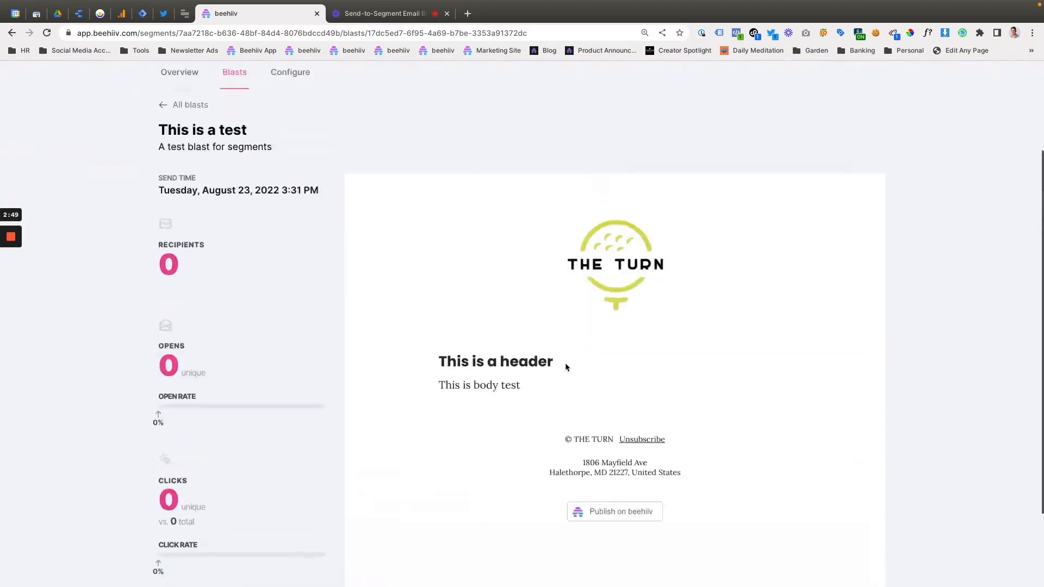
click(190, 104)
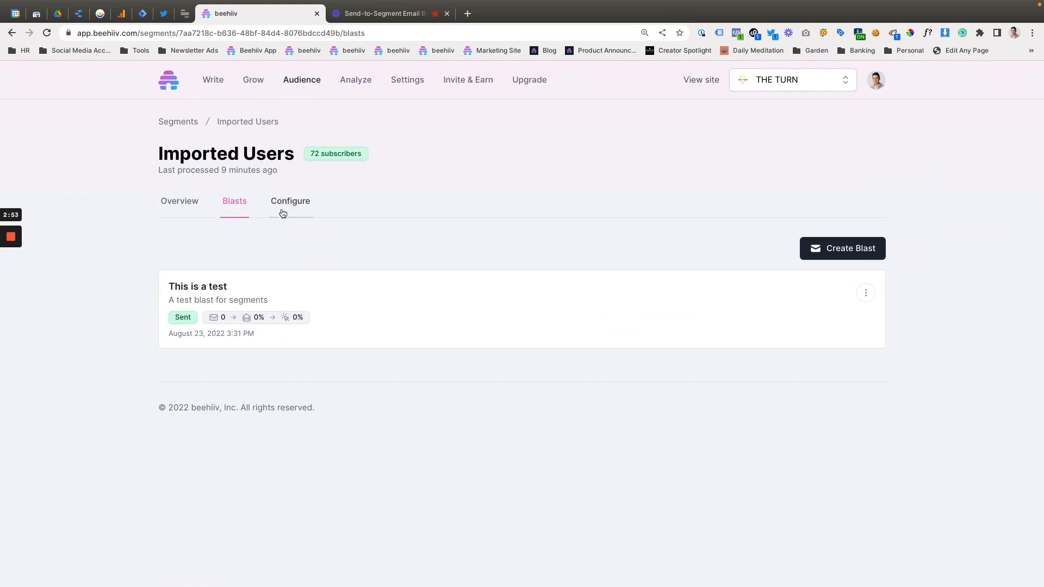
mouse_move(179, 201)
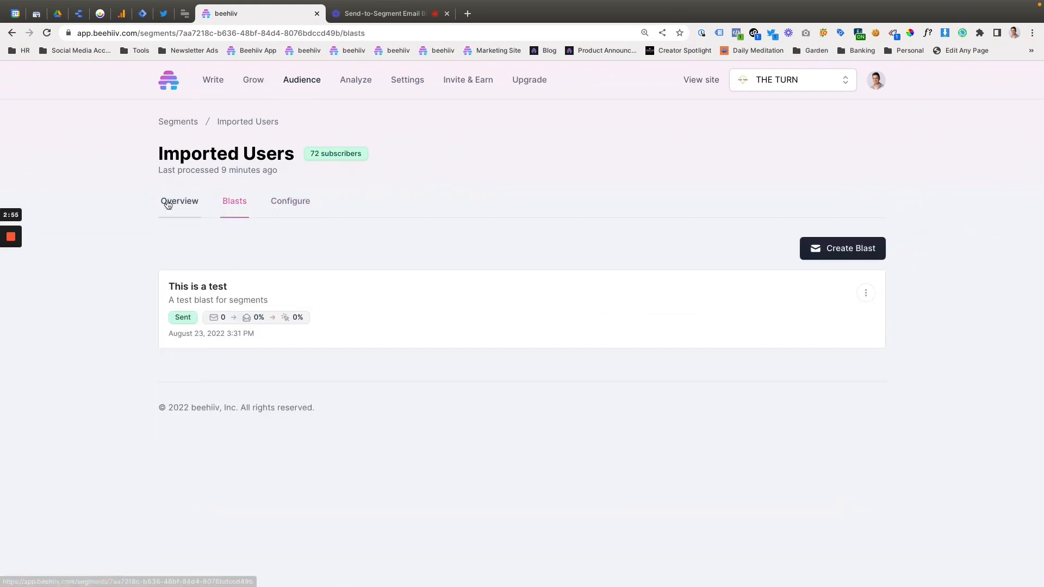
Step: Show the Overview tab: 5.5% open rate, 75.0% click-through, 72 subscribers
click(179, 200)
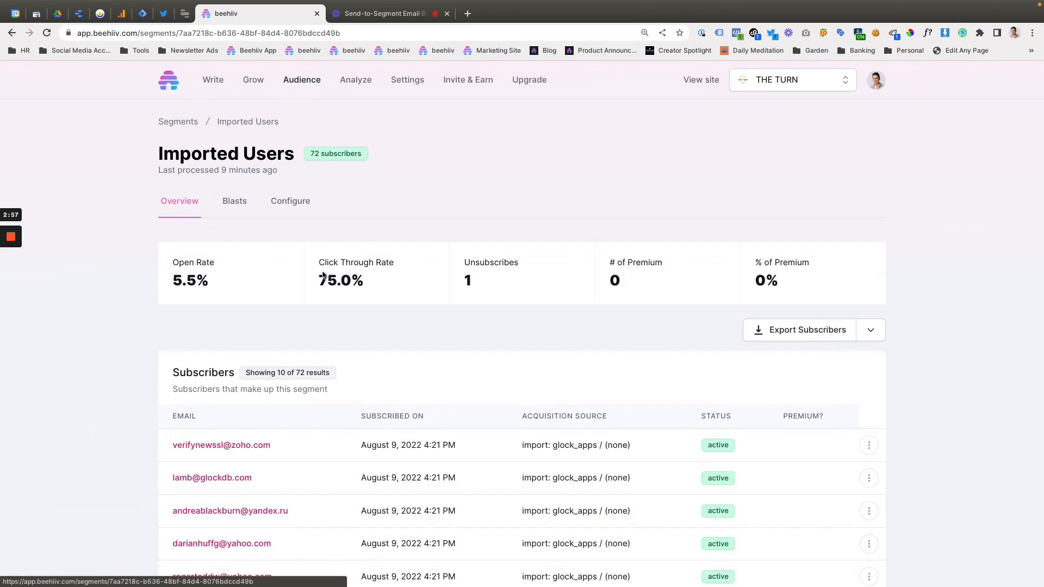
scroll(down, 3)
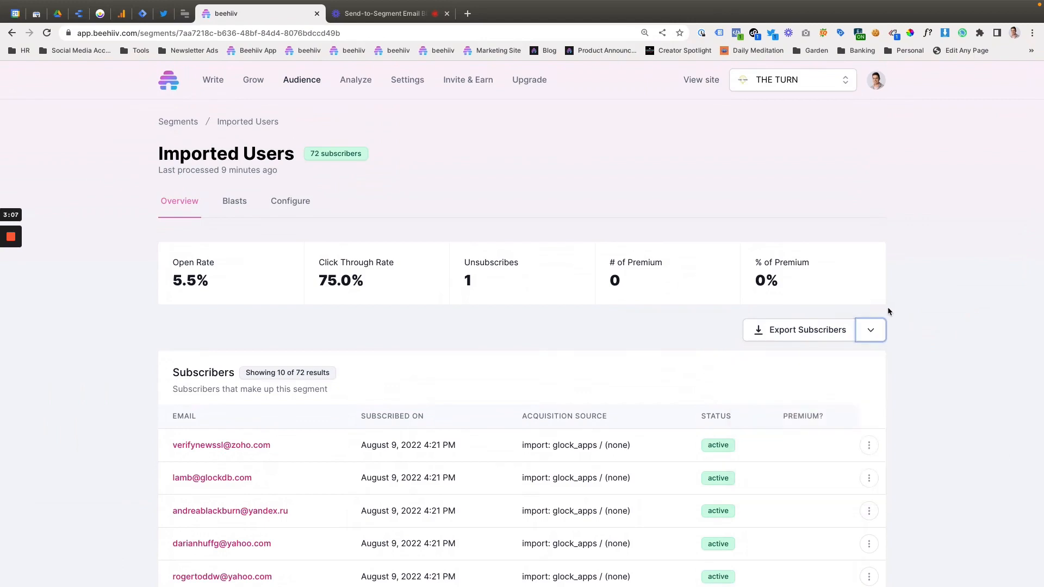
mouse_move(252, 209)
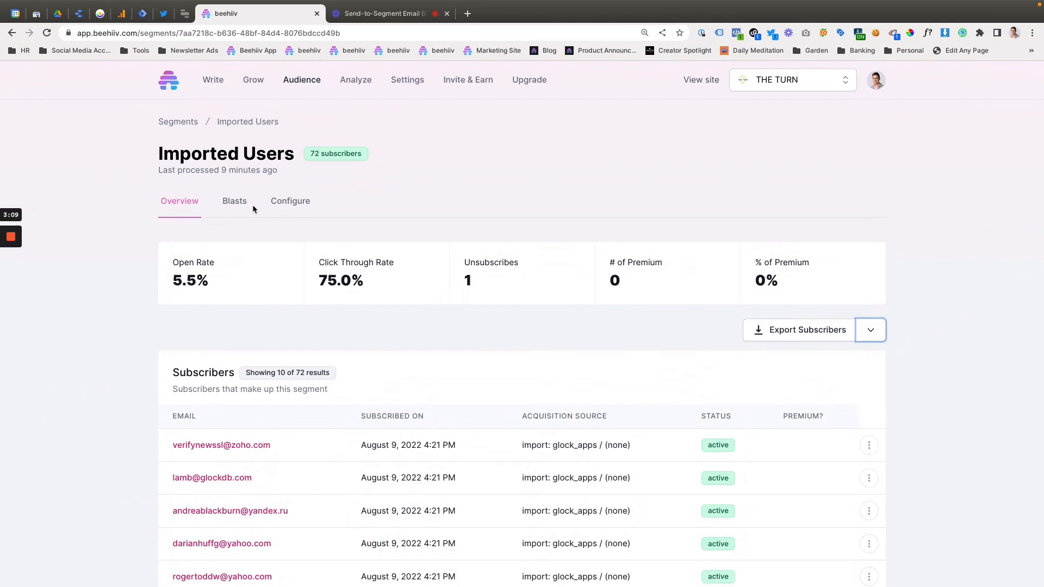
mouse_move(234, 210)
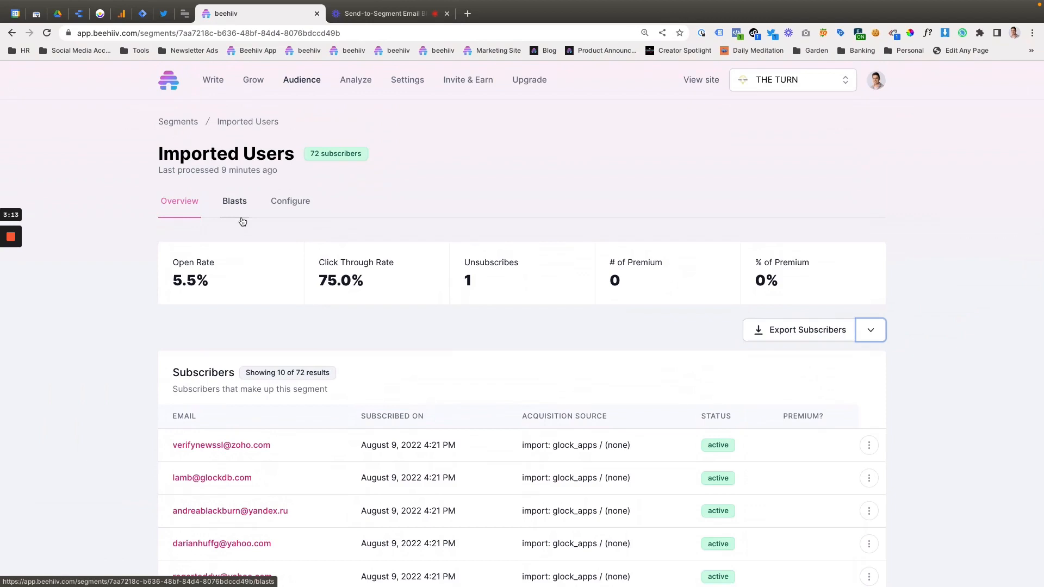
mouse_move(240, 240)
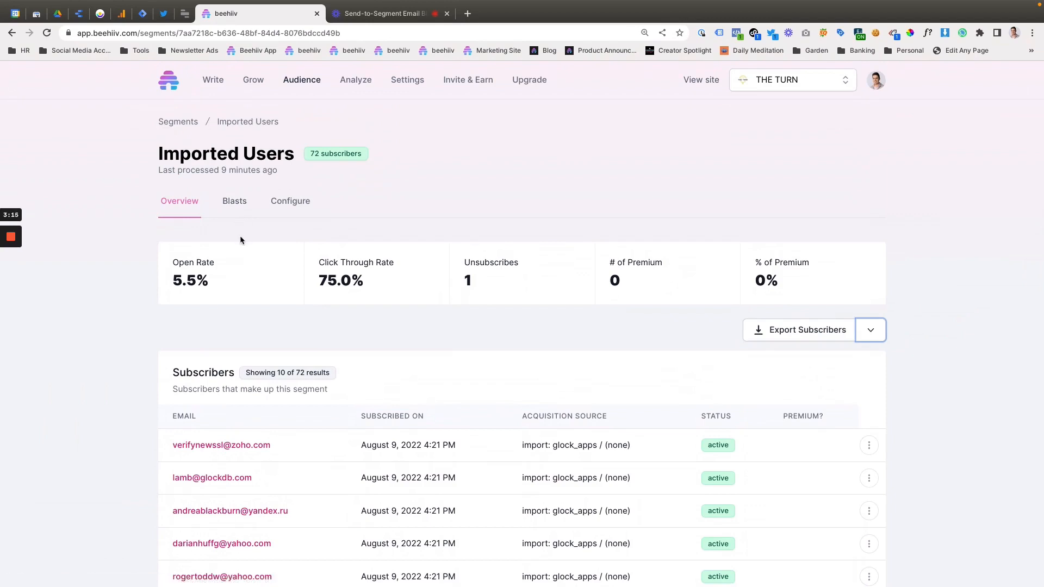